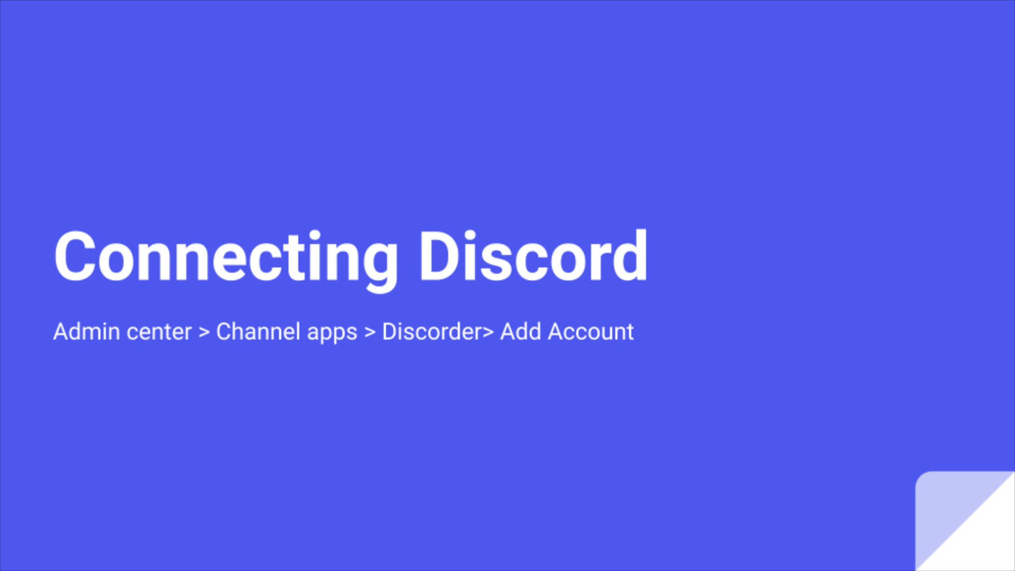
- Leave the Discord title slide and switch to the Zendesk Support ticket view
left_click(953, 13)
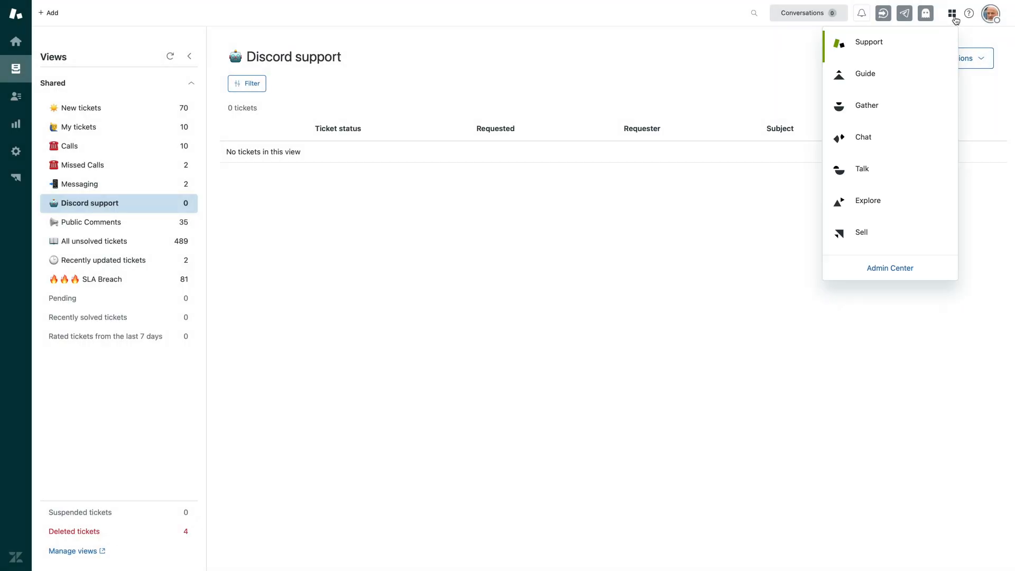
- In Admin Center, open the OAPPS for Discord integration under Channel apps
left_click(889, 268)
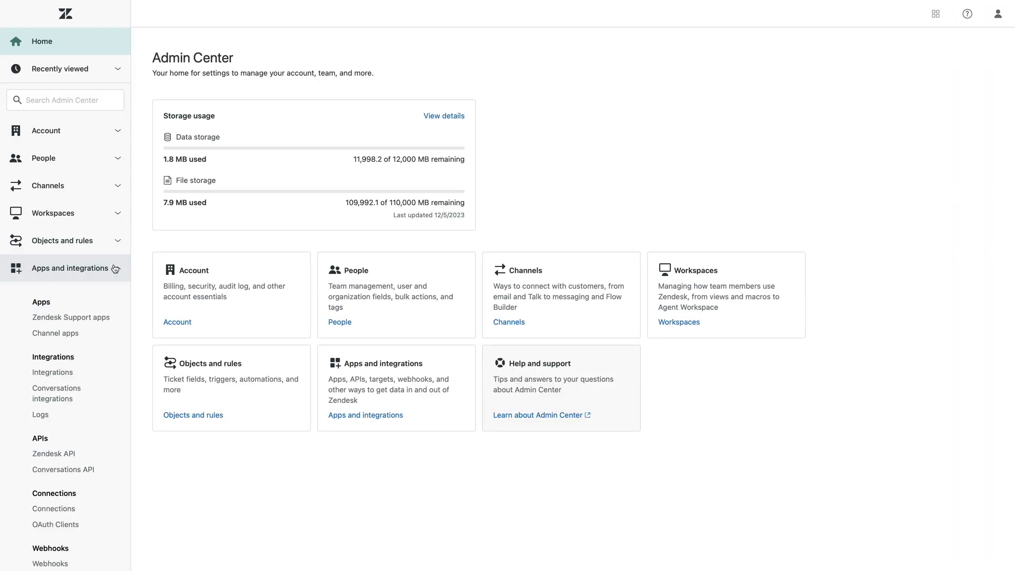
left_click(55, 332)
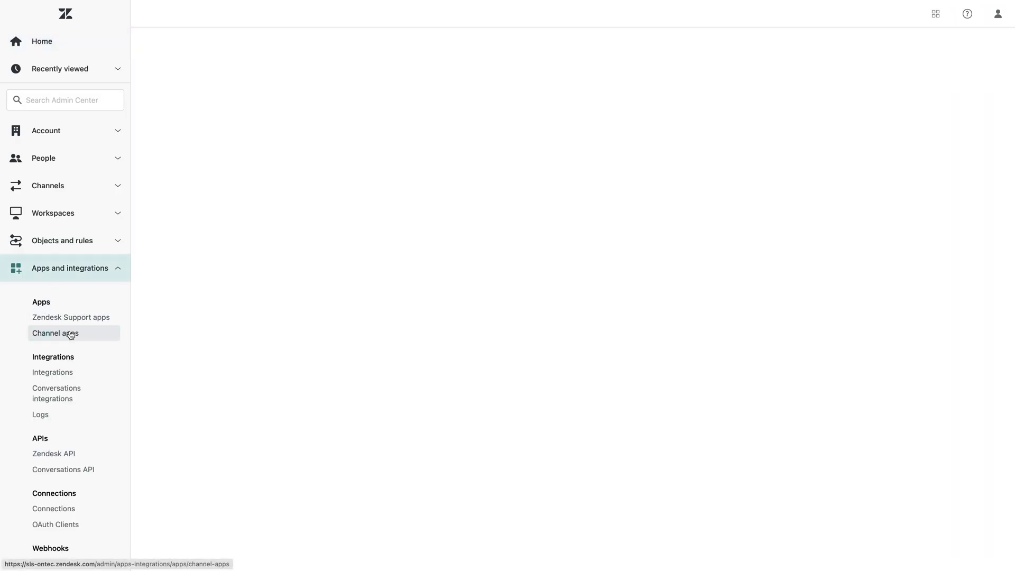
left_click(55, 332)
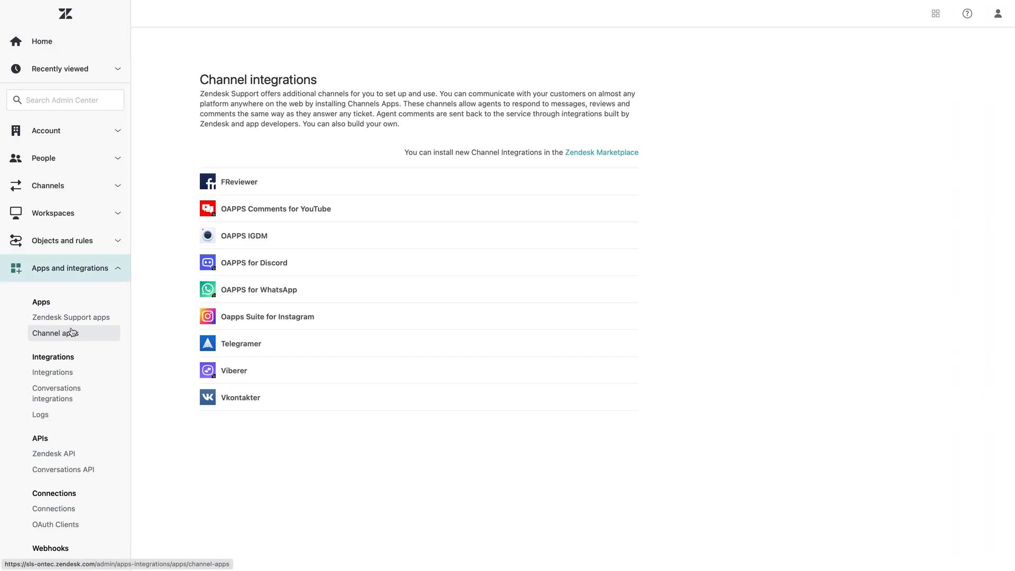
left_click(254, 262)
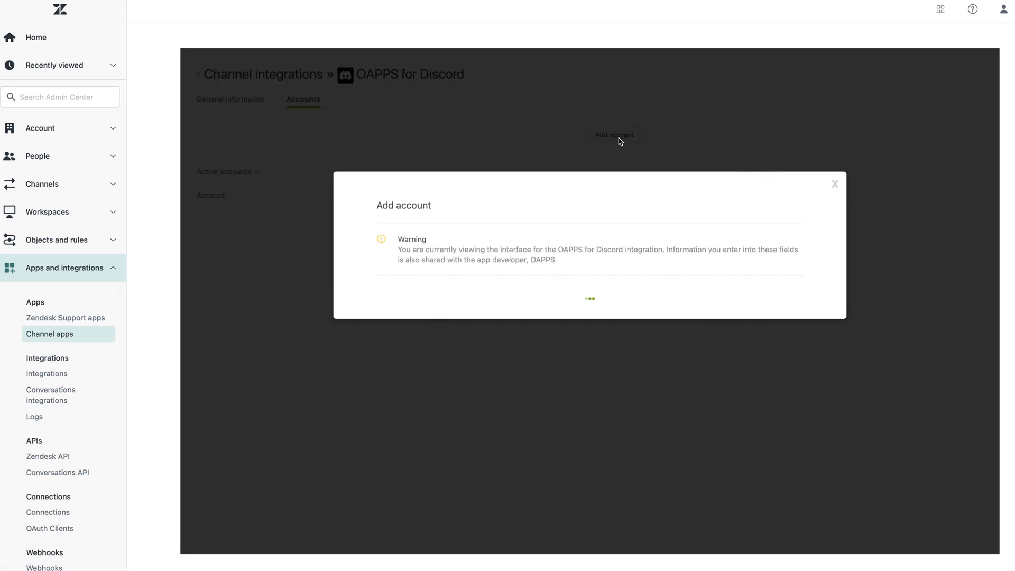
mouse_move(456, 203)
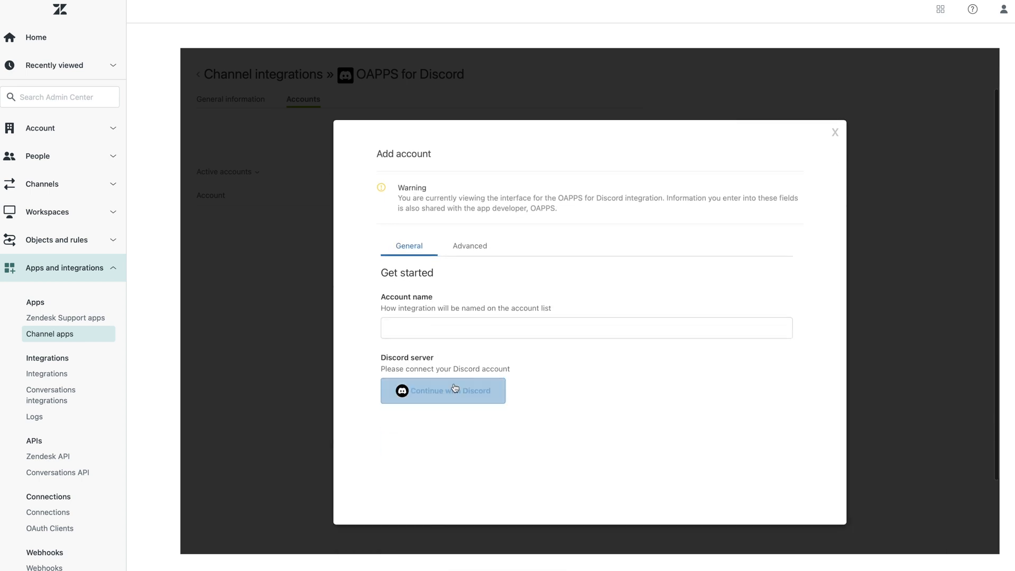
- Authorise the OappsDesk bot on the Zendesk support partners Discord server
left_click(444, 390)
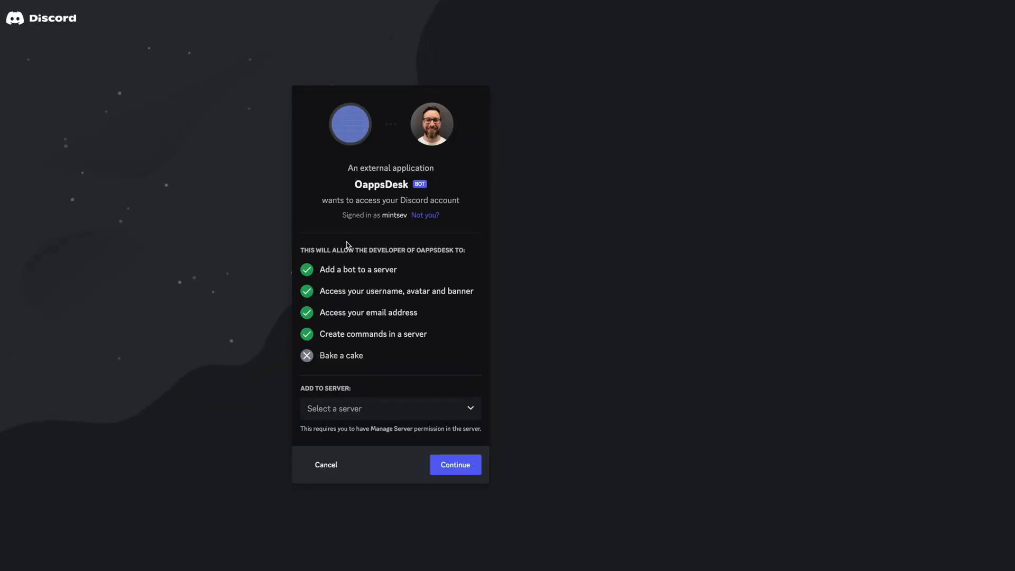
left_click(390, 408)
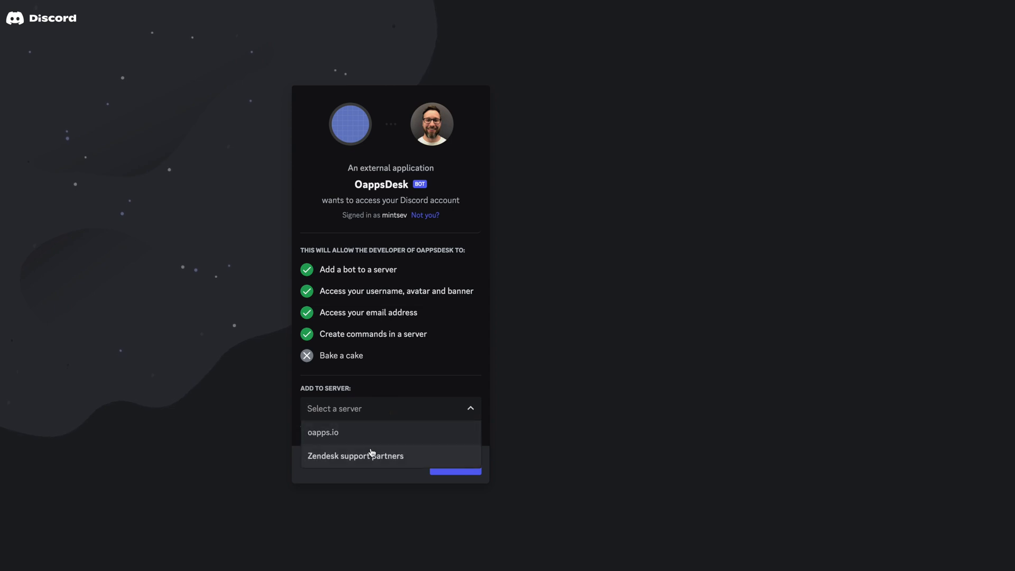
left_click(355, 456)
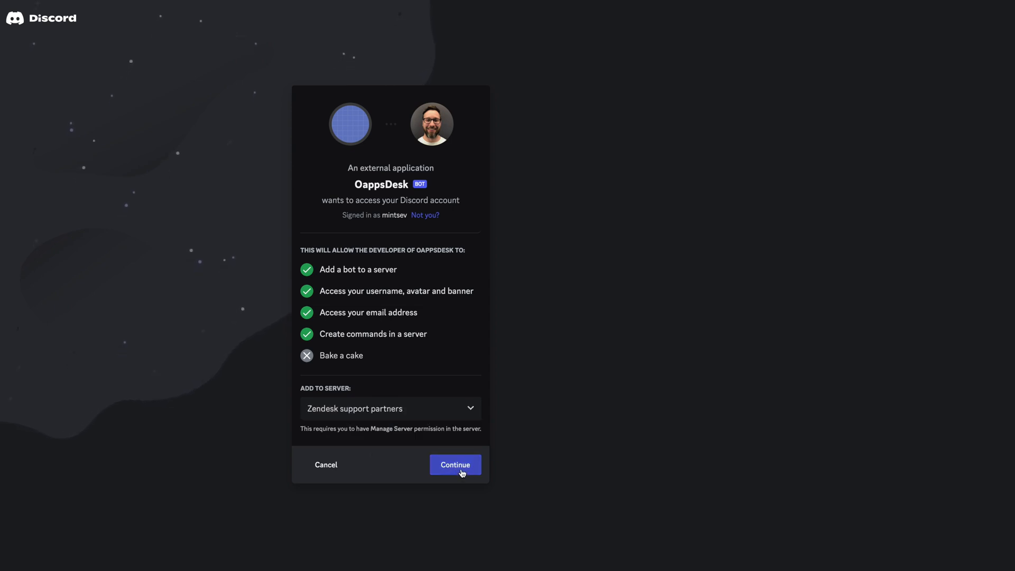
left_click(455, 465)
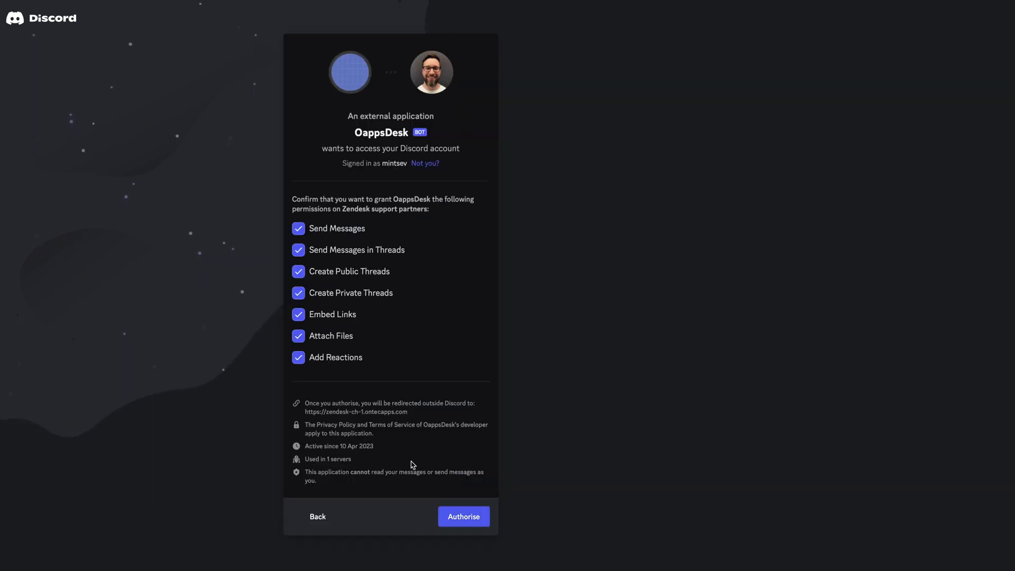
mouse_move(337, 470)
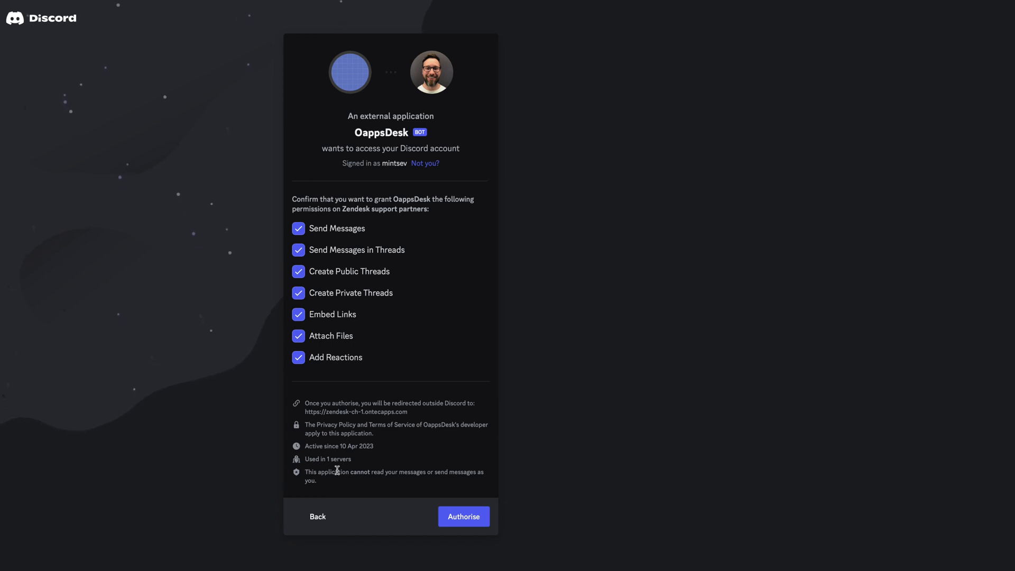
left_click(464, 516)
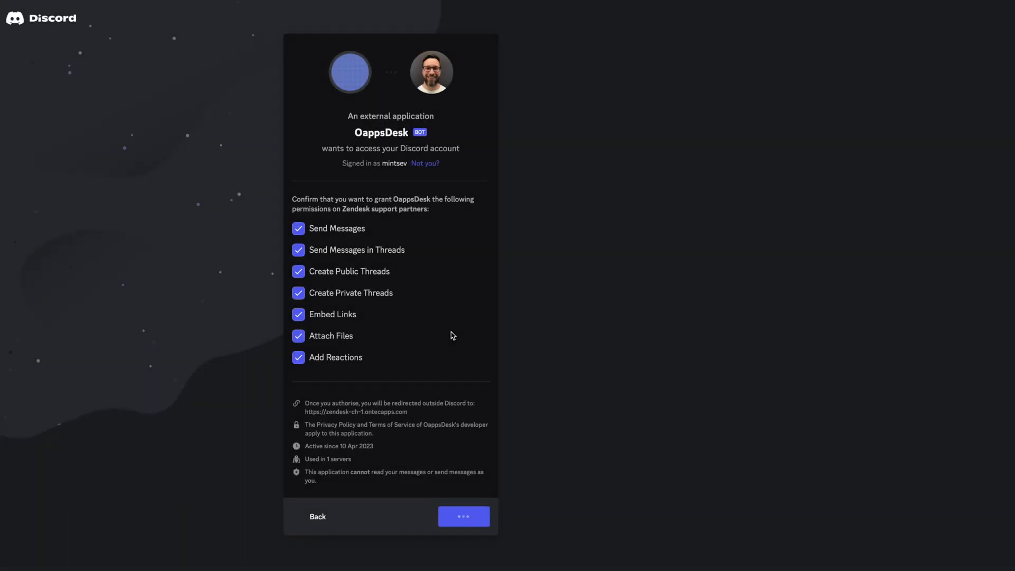
left_click(464, 516)
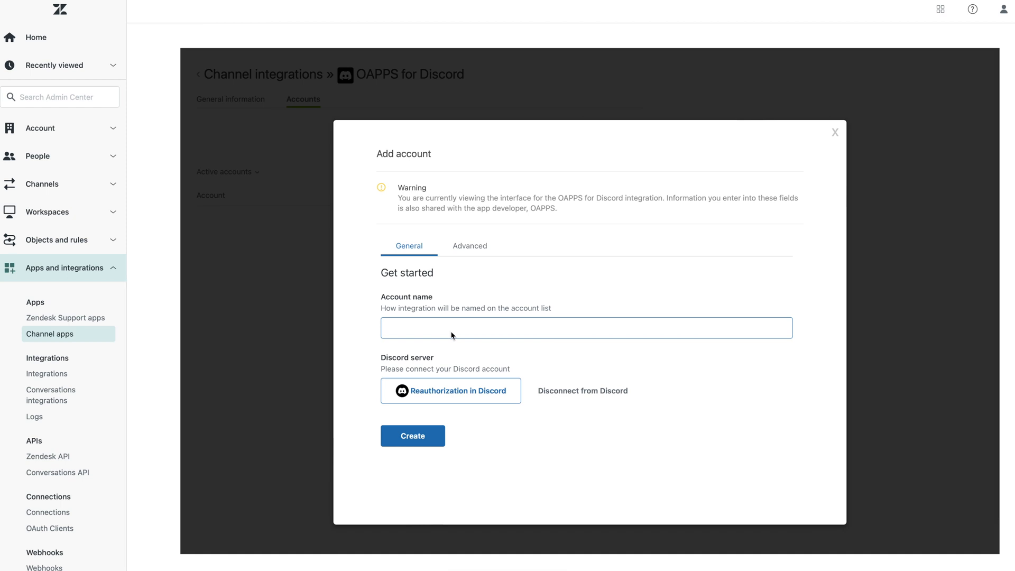
- Create account 'zdsupport discord', tagged discord with a [DSC] subject prefix
type("zdsupport discord")
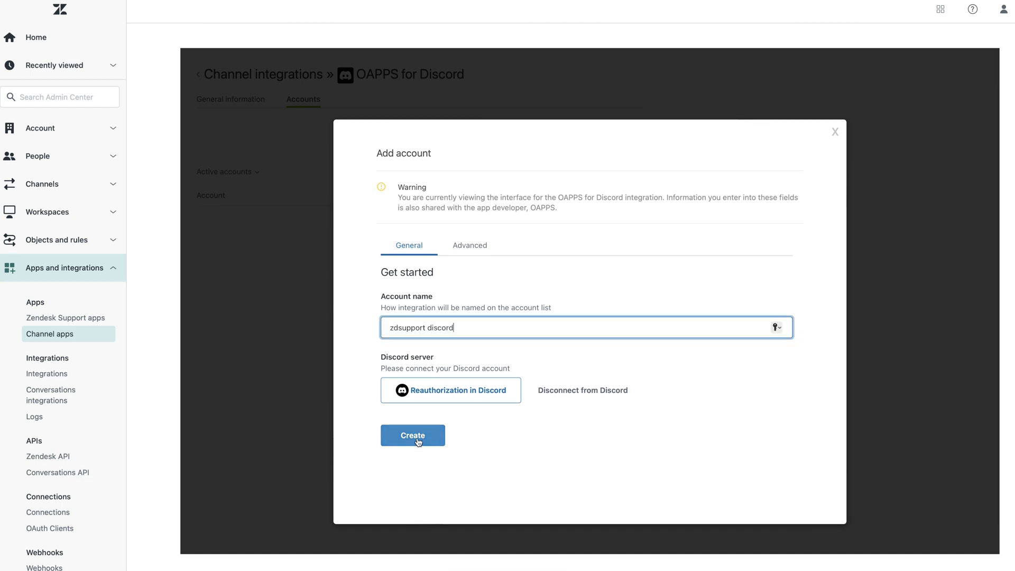
left_click(469, 244)
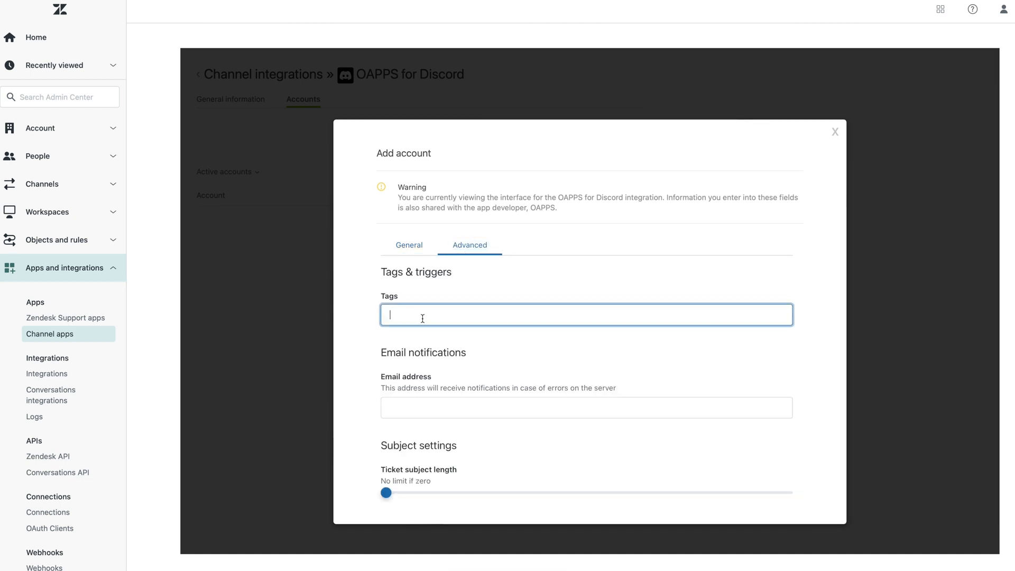
type("discord")
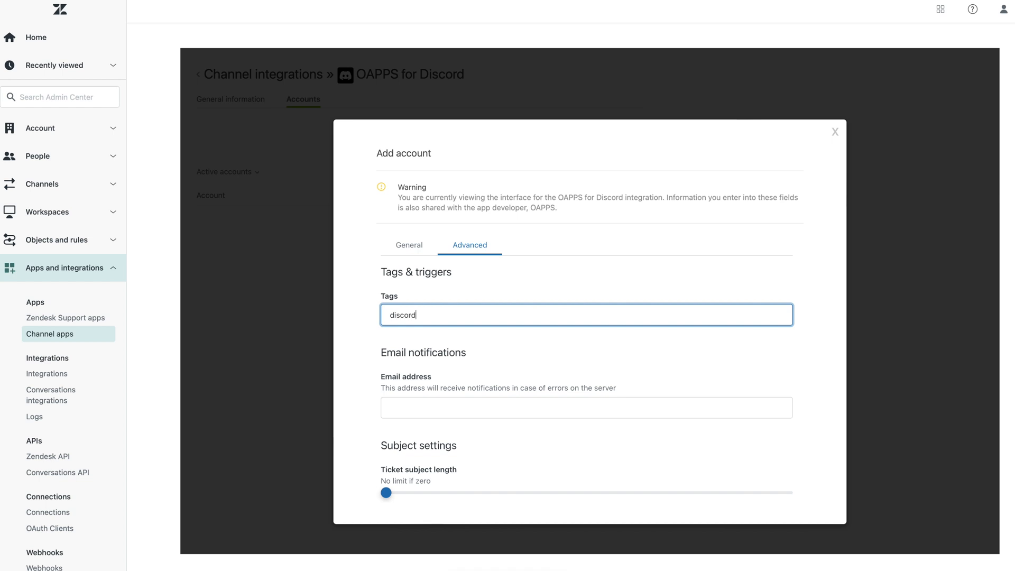
scroll("down", 3)
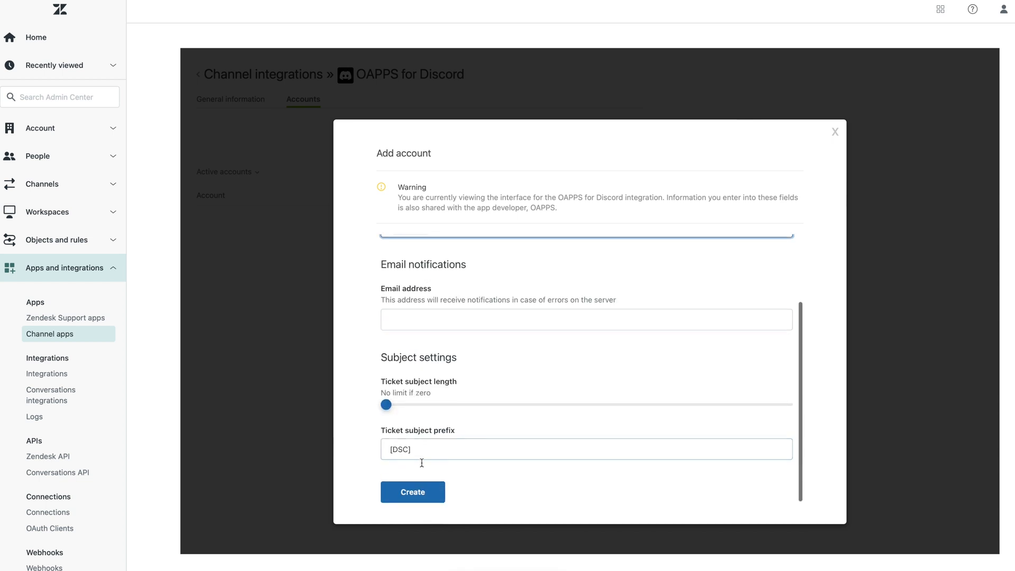
scroll("up", 3)
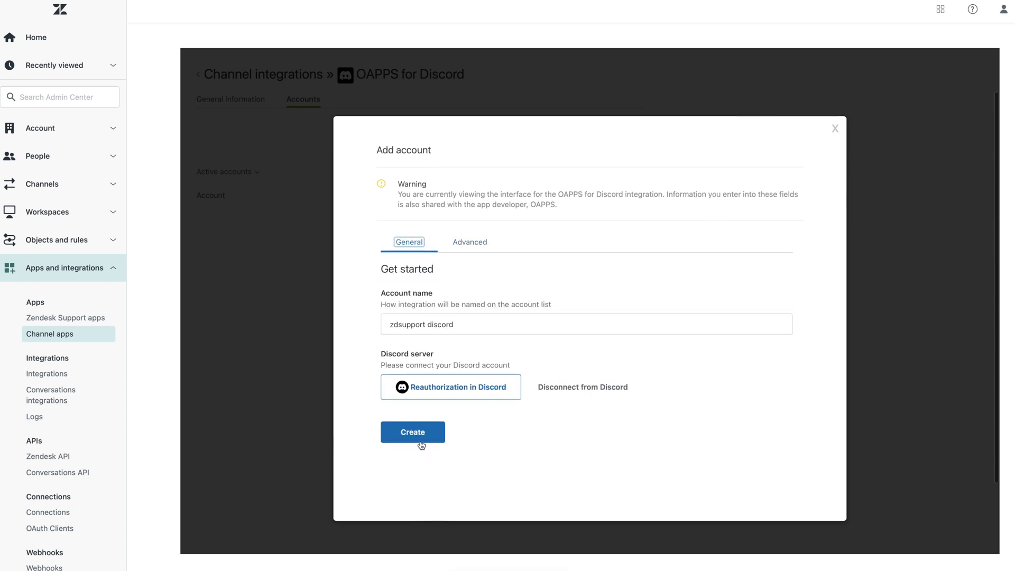
left_click(412, 432)
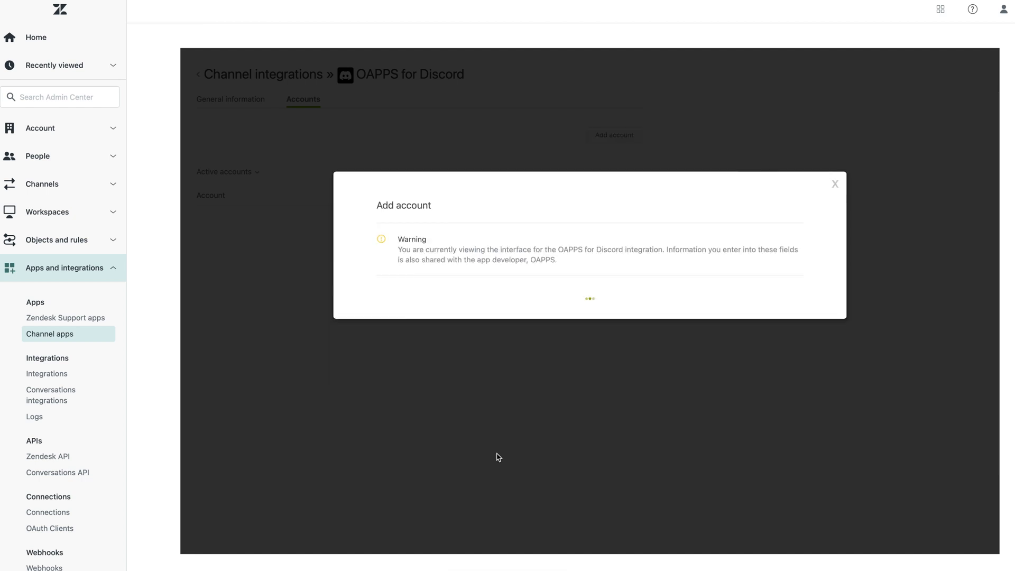
left_click(835, 184)
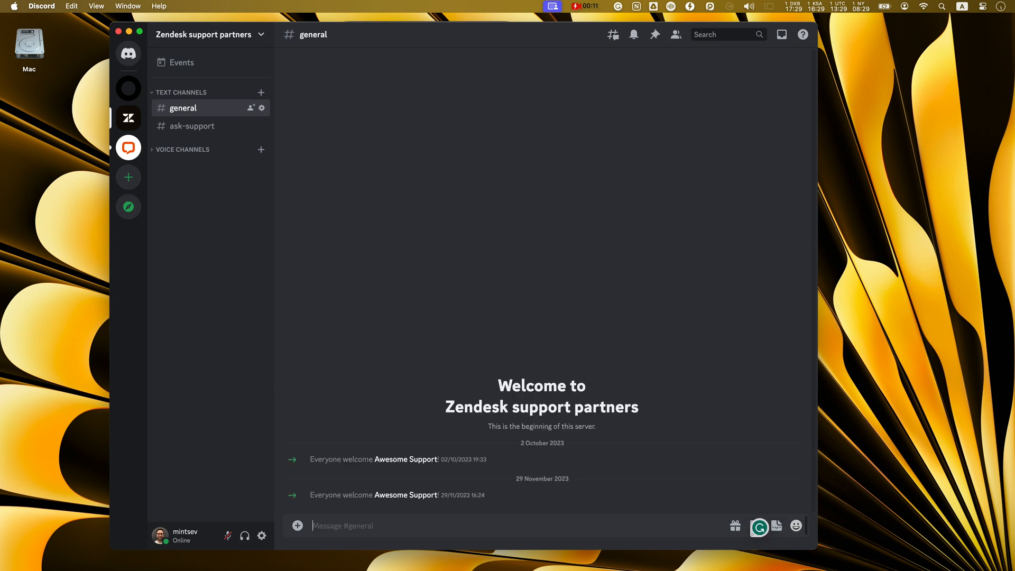
- Send a /help feedback request and night-mode suggestion in thread #U-26, then open ticket #1495
type("/he")
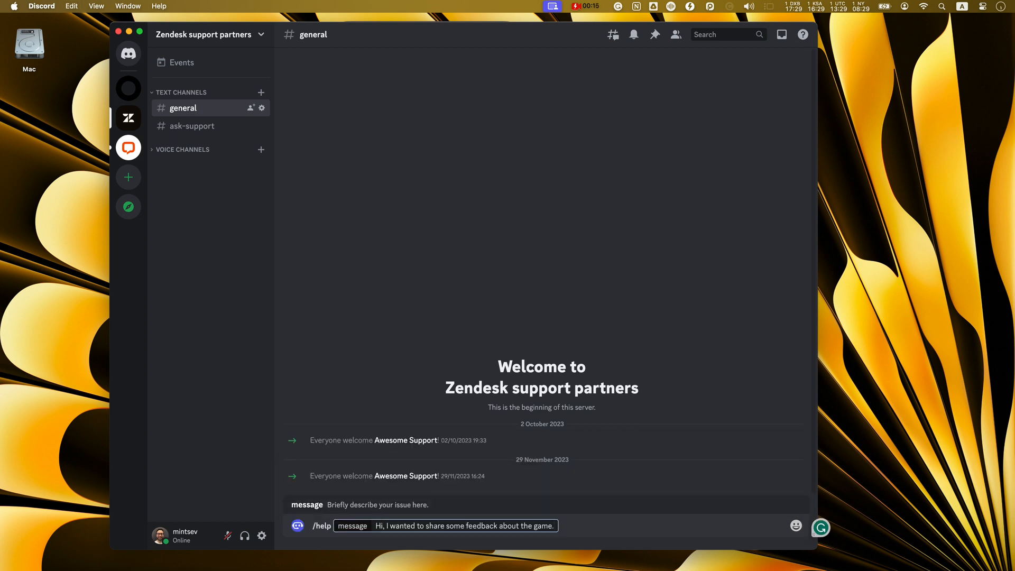
key("Return")
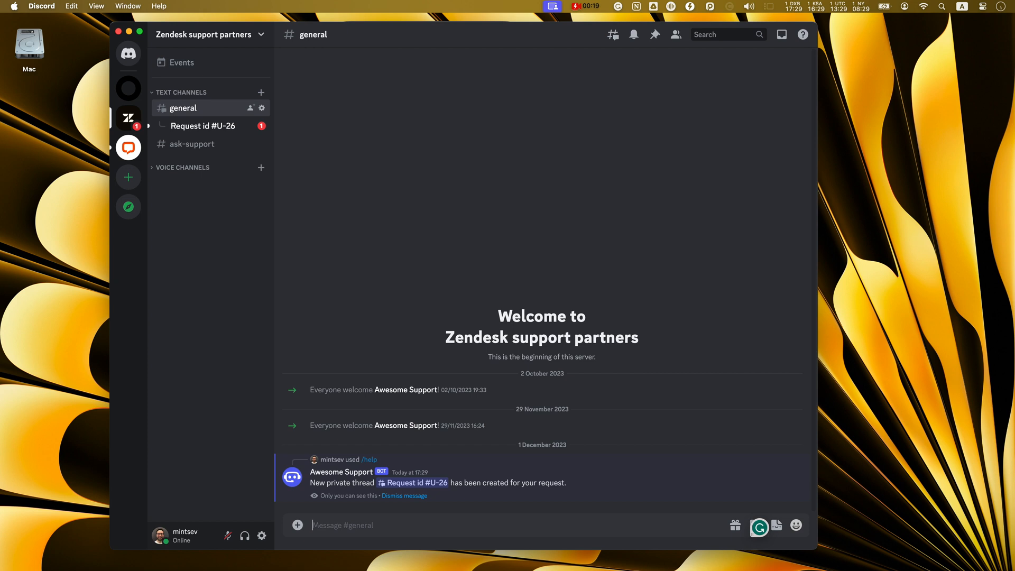
left_click(202, 126)
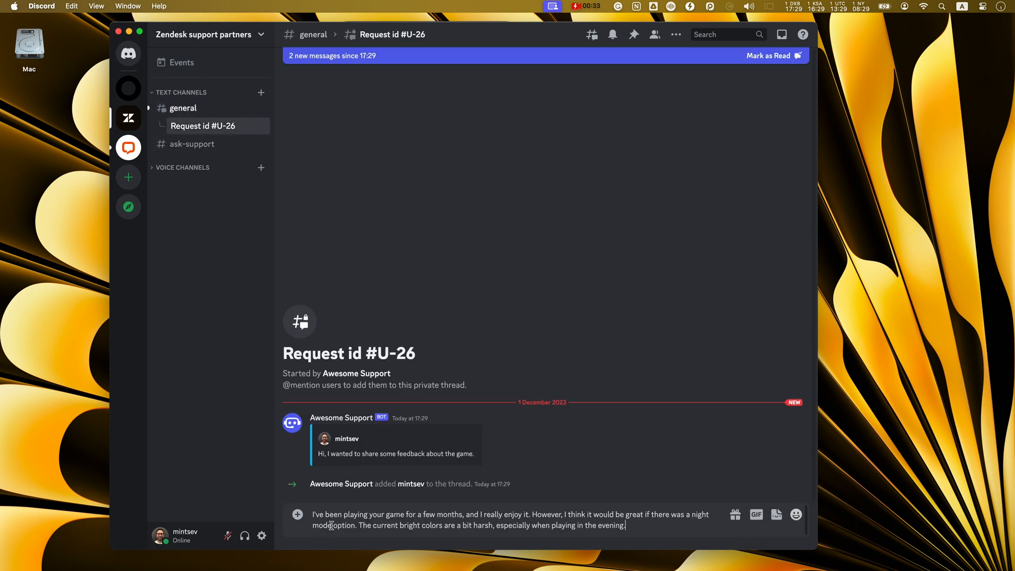
key("Return")
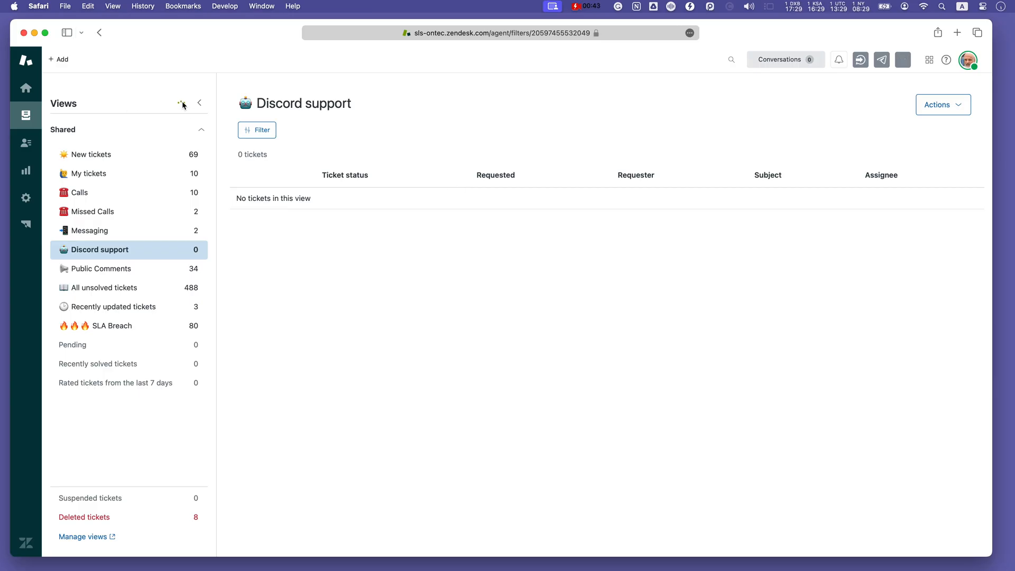
left_click(182, 104)
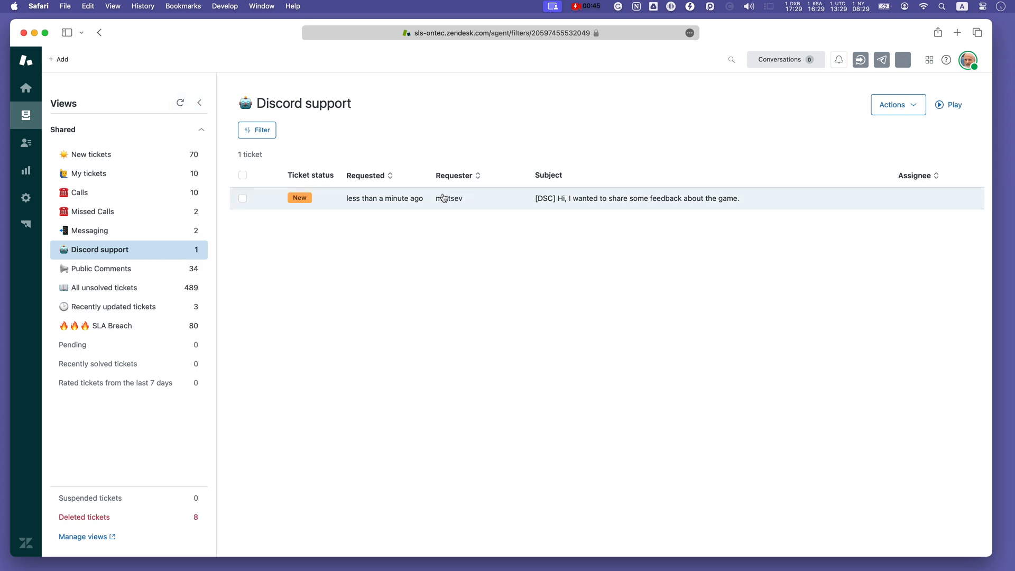
left_click(637, 198)
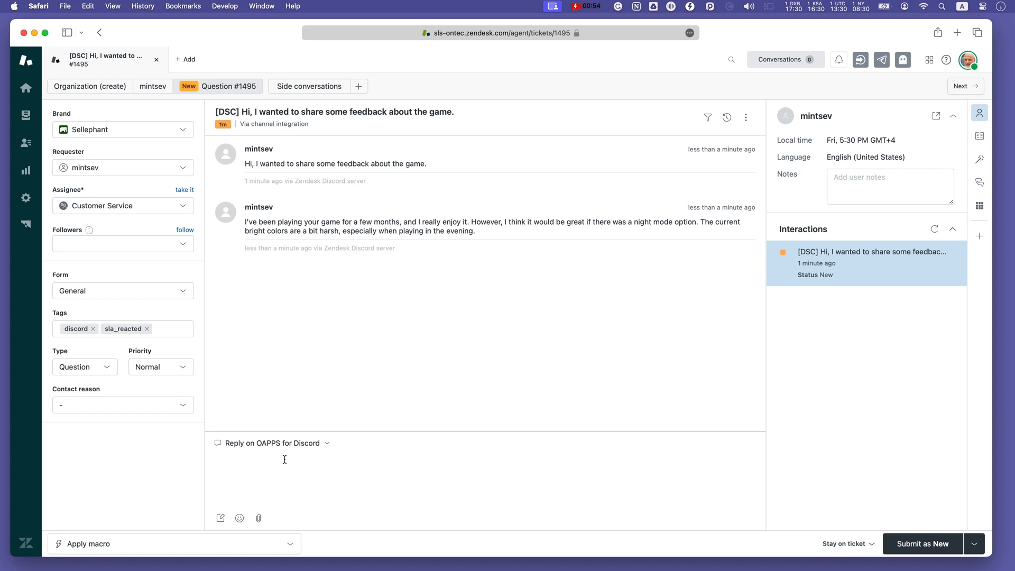
- Reply thanking the requester for the night-mode idea and submit ticket #1495 as Solved
type("Thank you for your suggestion! A night mode feature sounds like a great idea for enhancing player comfort. I'll definitely pass this on to our development team.")
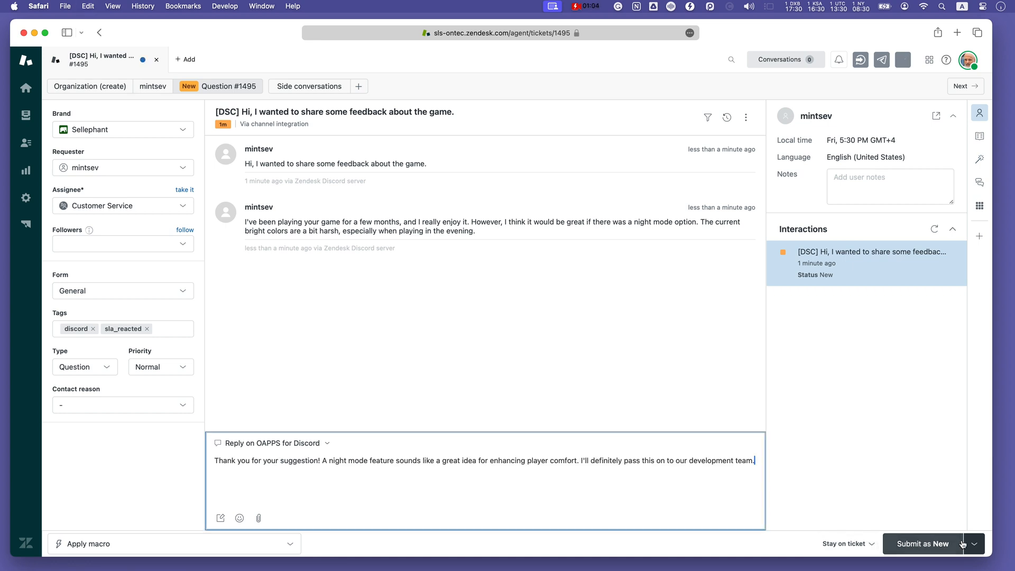
left_click(973, 544)
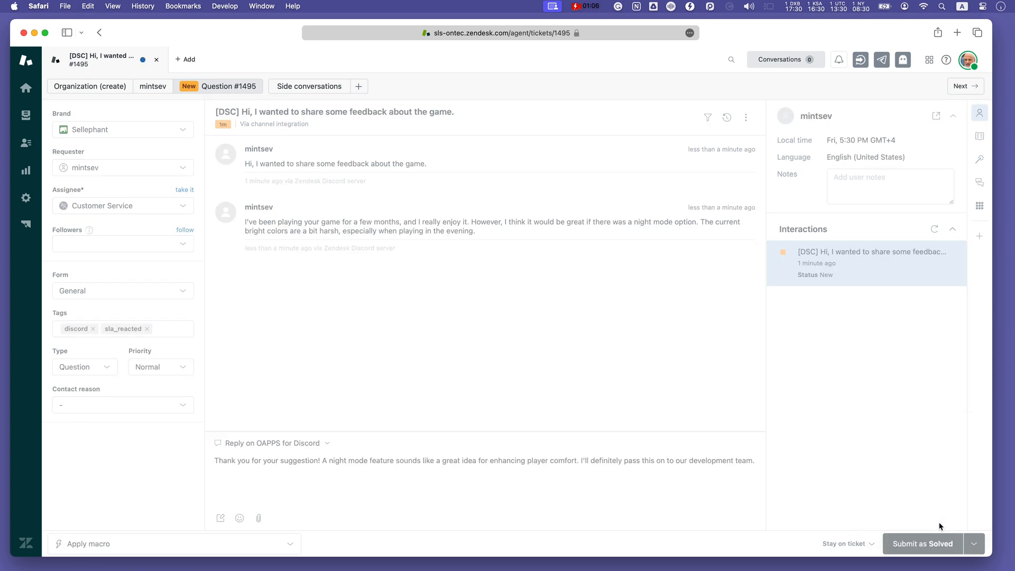
left_click(923, 543)
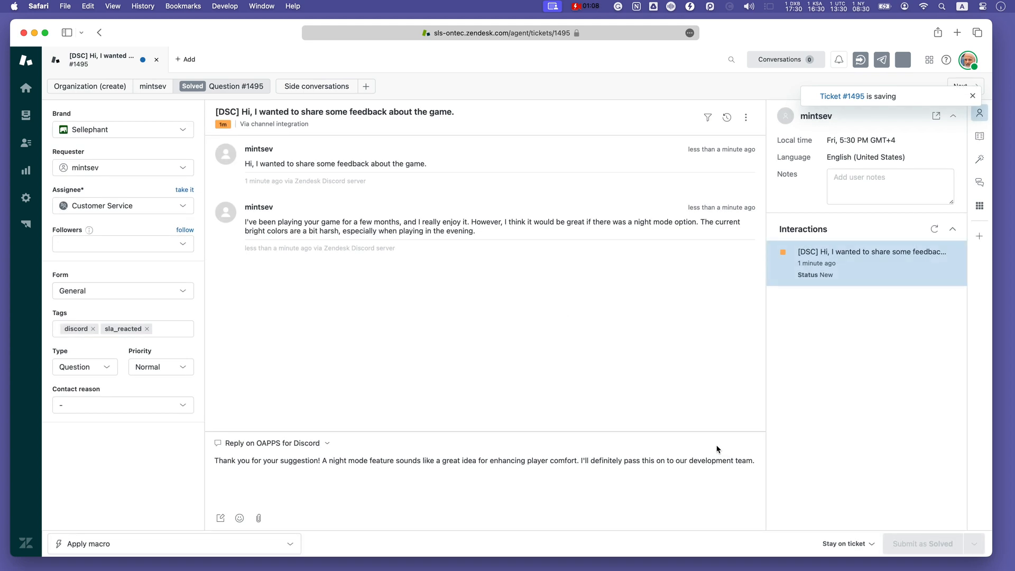
left_click(922, 543)
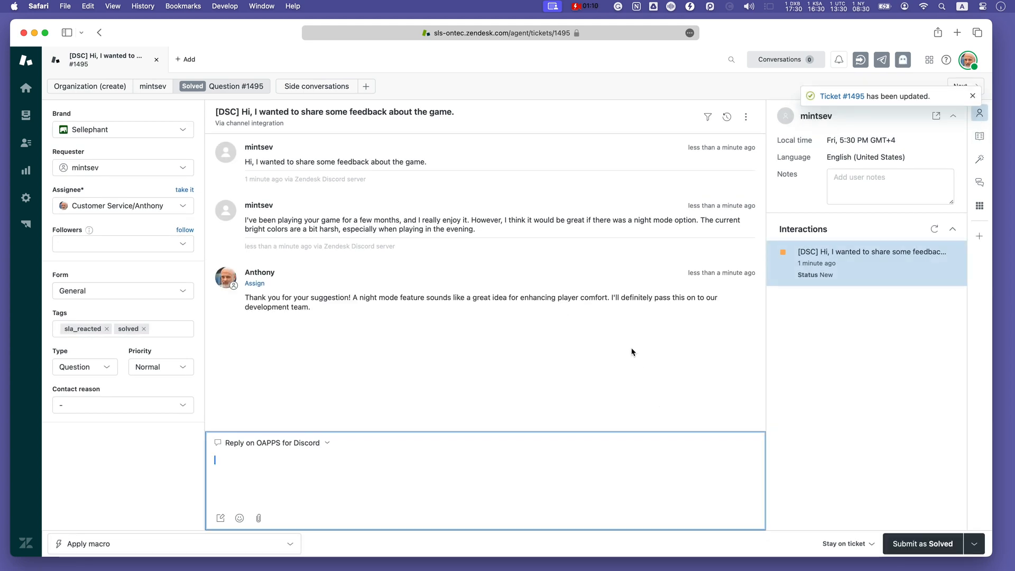
mouse_move(646, 330)
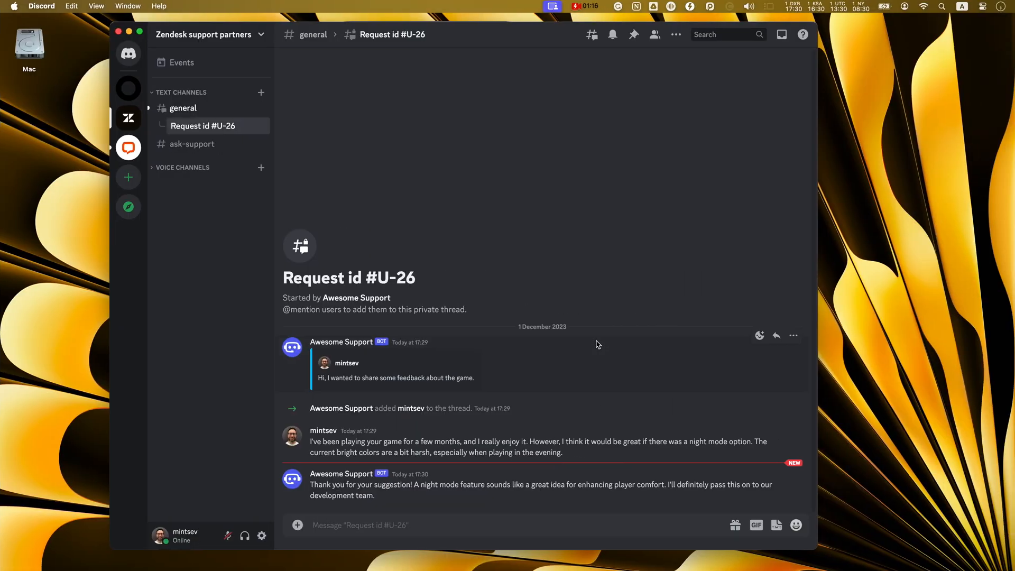
- Answer 'thank you!' in the Request id #U-26 Discord thread
type("thank you")
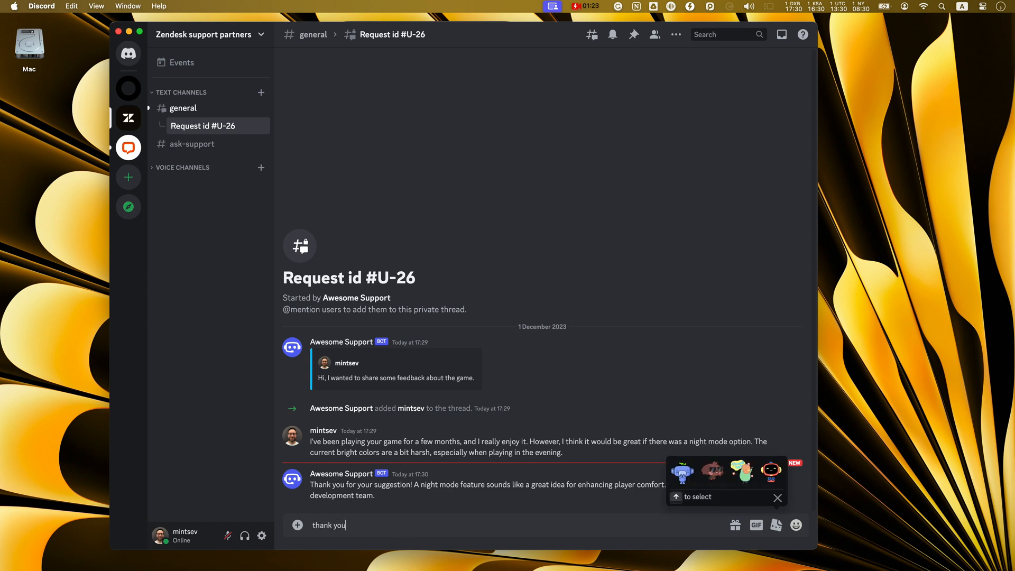
key("Return")
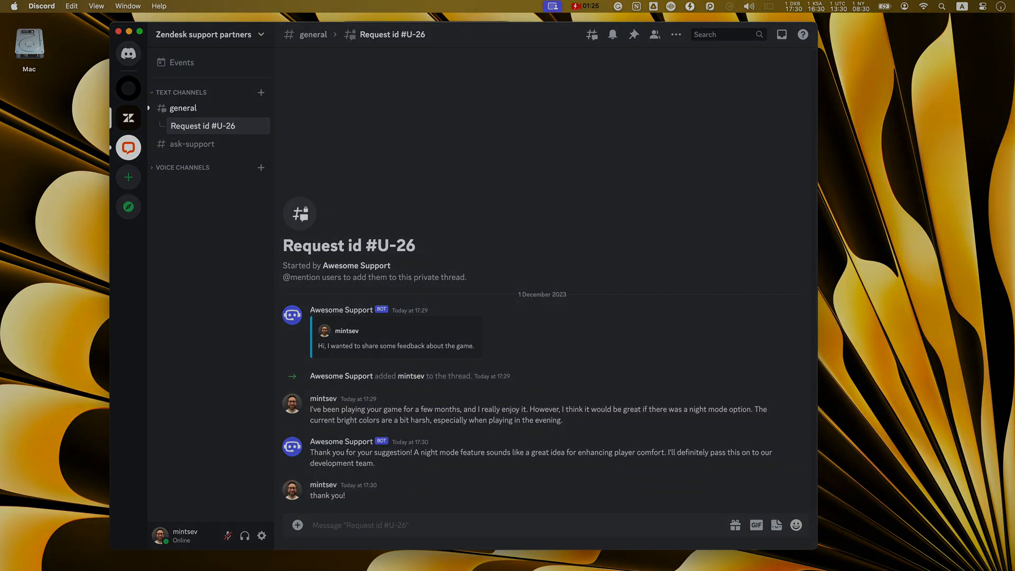